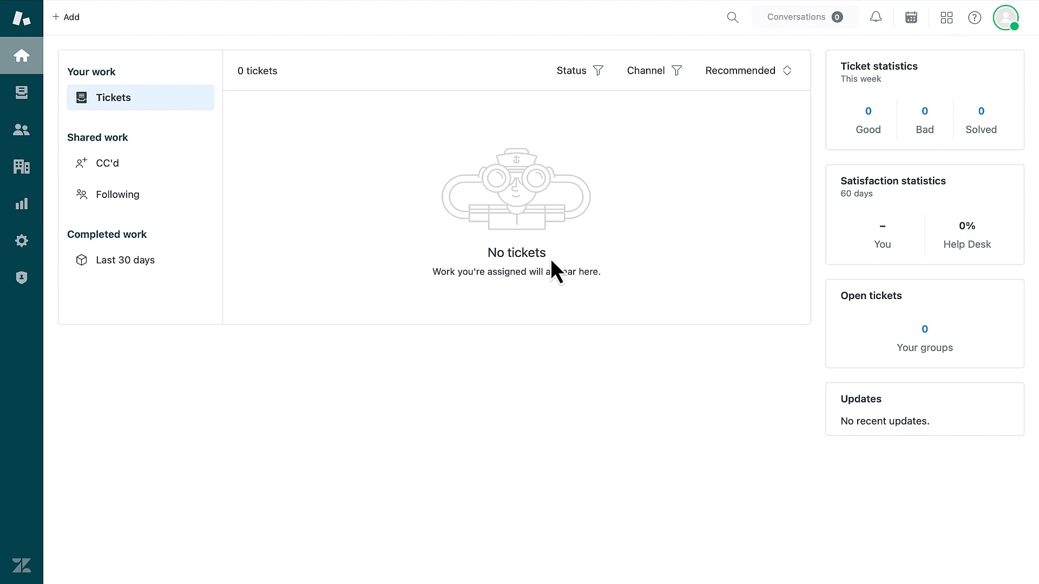
Switch from the agent home to Analytics and show the library of all saved reports
{"action": "left_click", "coordinate": [947, 17]}
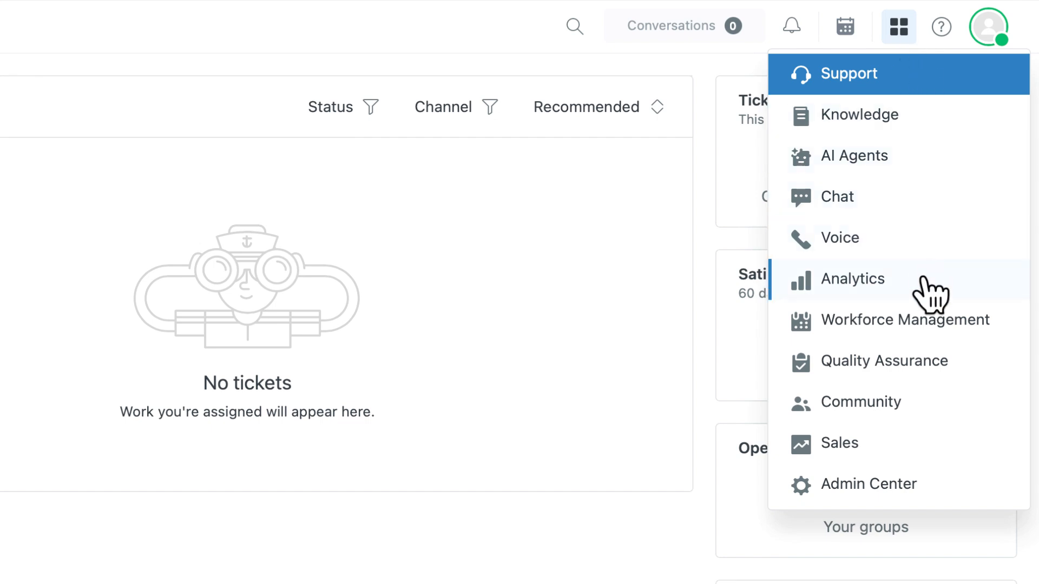
{"action": "left_click", "coordinate": [854, 279]}
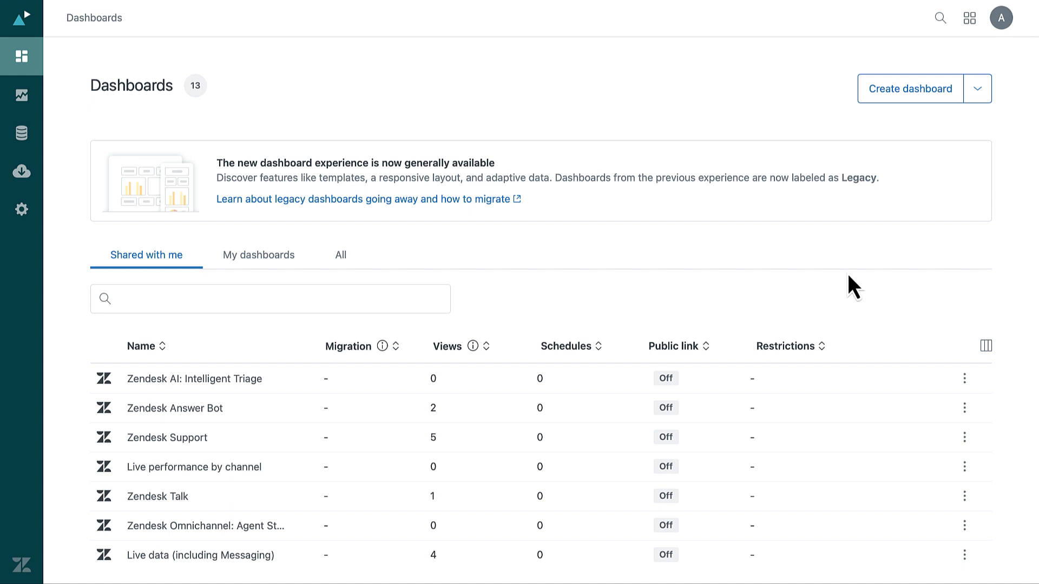
{"action": "mouse_move", "coordinate": [824, 278]}
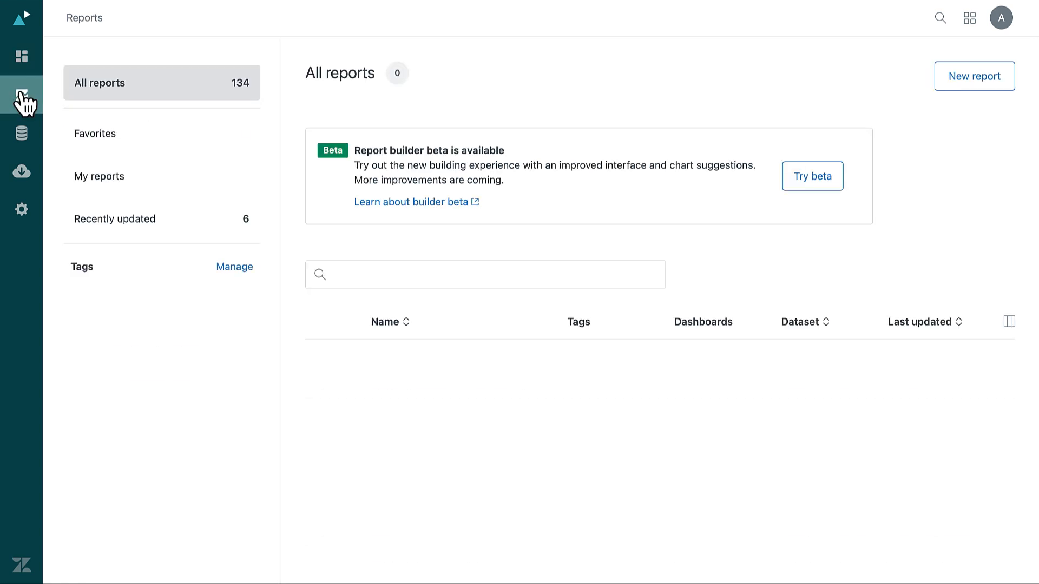
{"action": "left_click", "coordinate": [22, 94]}
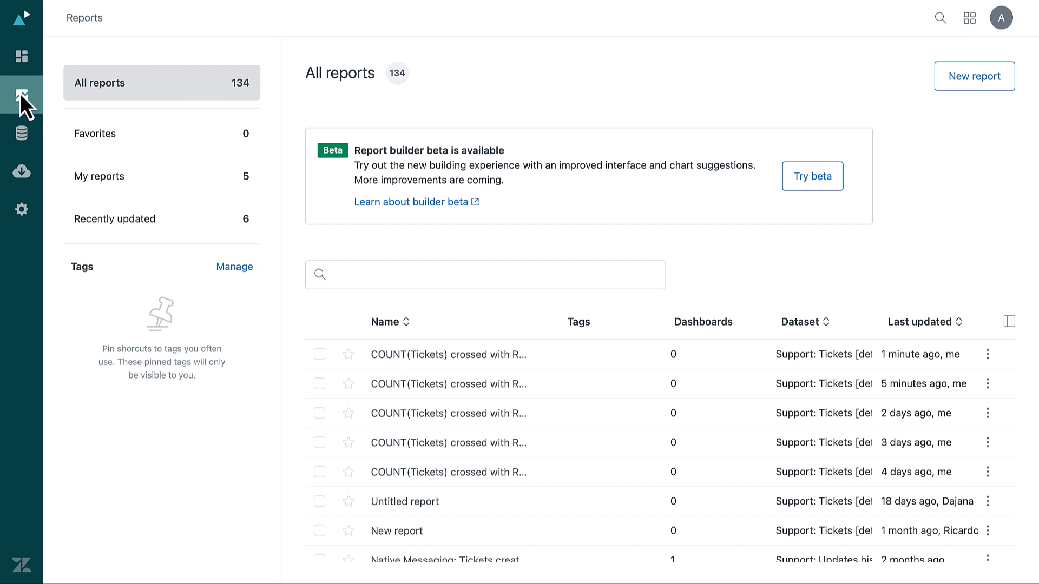
Create a new report on the Support - Tickets dataset
{"action": "left_click", "coordinate": [973, 75]}
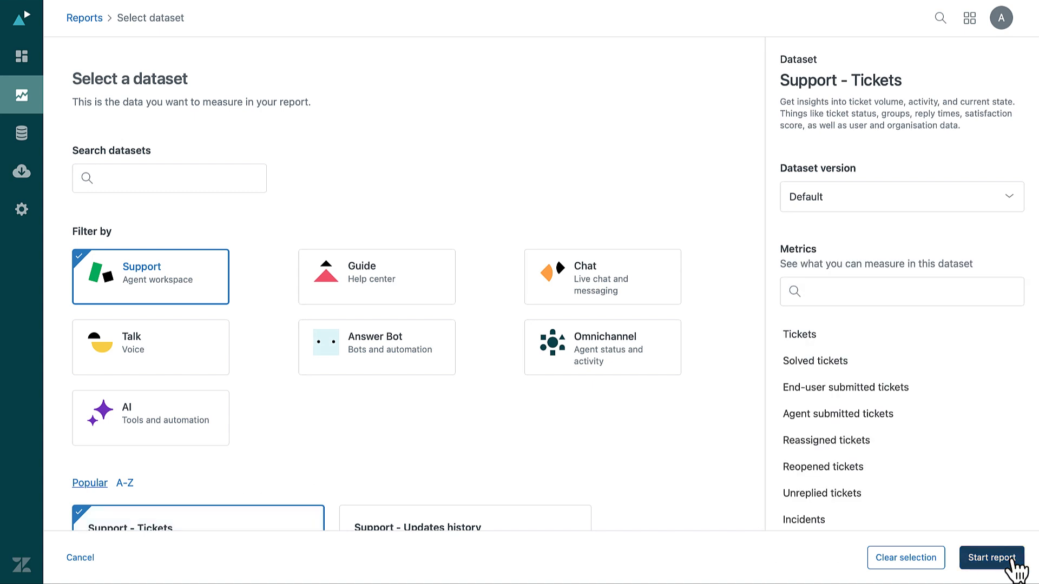
{"action": "left_click", "coordinate": [992, 559]}
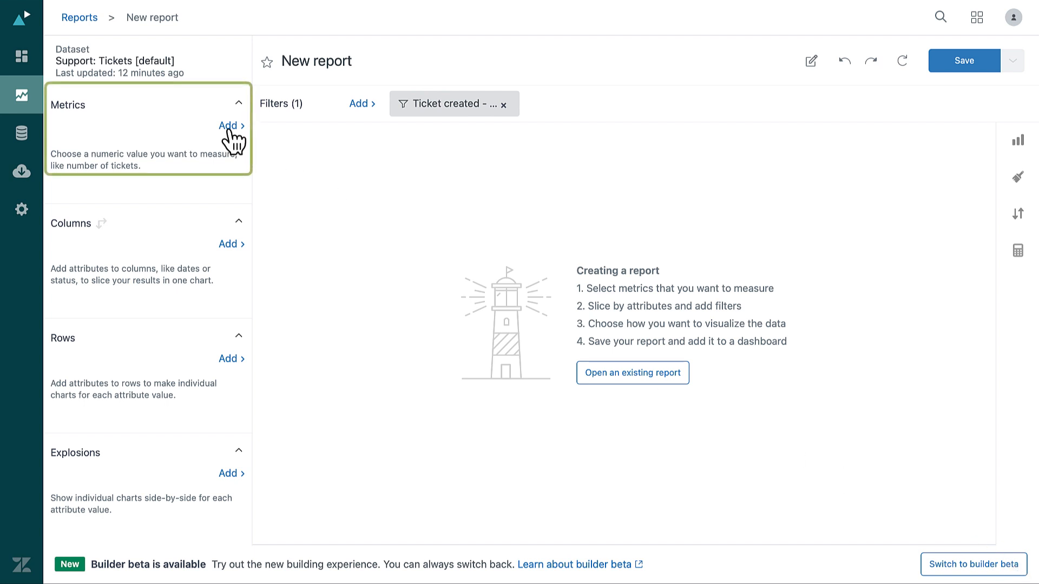
Add Tickets as the report metric, giving a total of 152
{"action": "left_click", "coordinate": [229, 125]}
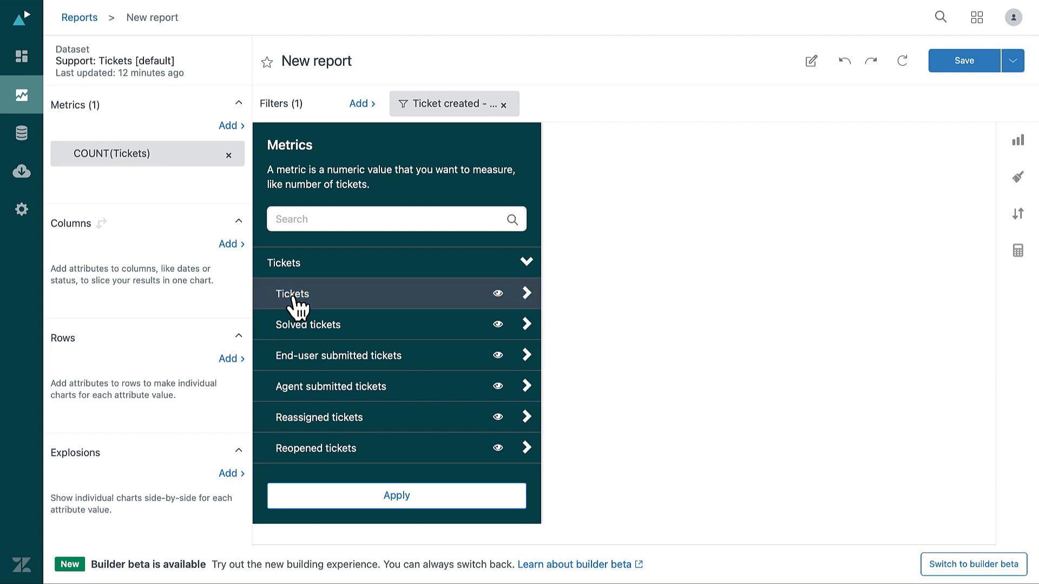
{"action": "left_click", "coordinate": [396, 495]}
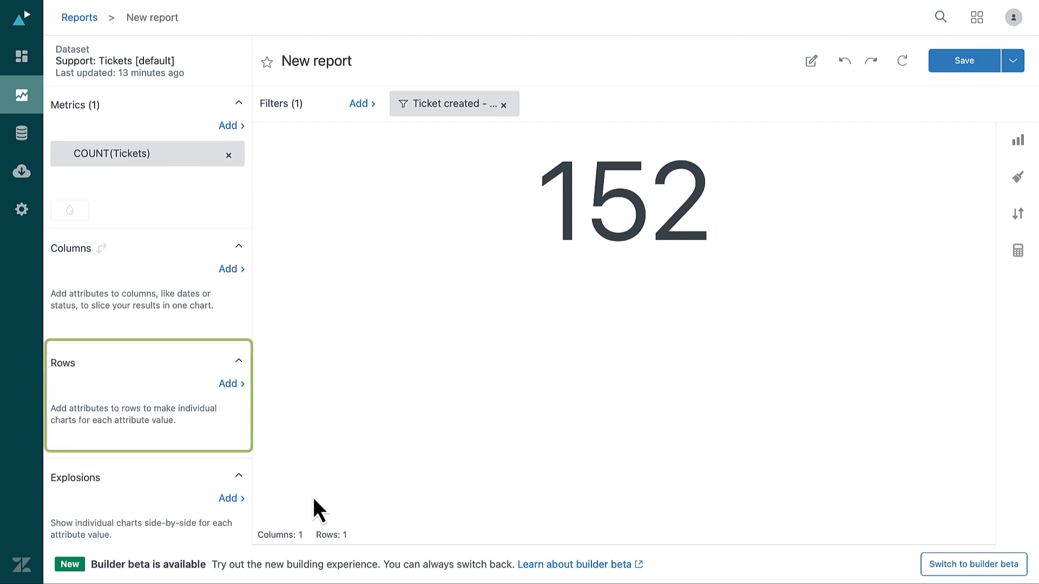
Add Requester name and Requester email as table rows for the ticket count
{"action": "left_click", "coordinate": [229, 383]}
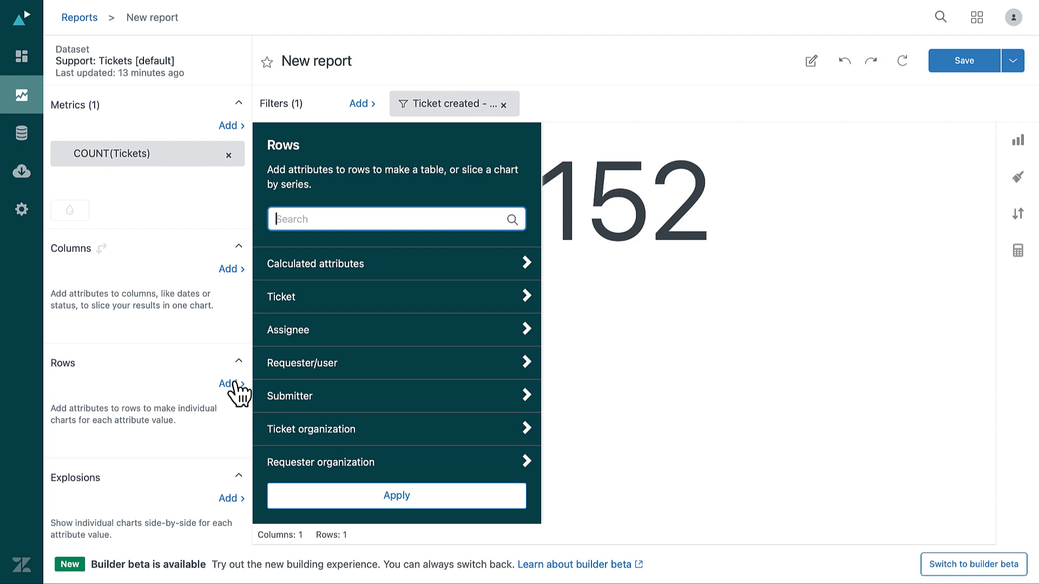
{"action": "left_click", "coordinate": [303, 362]}
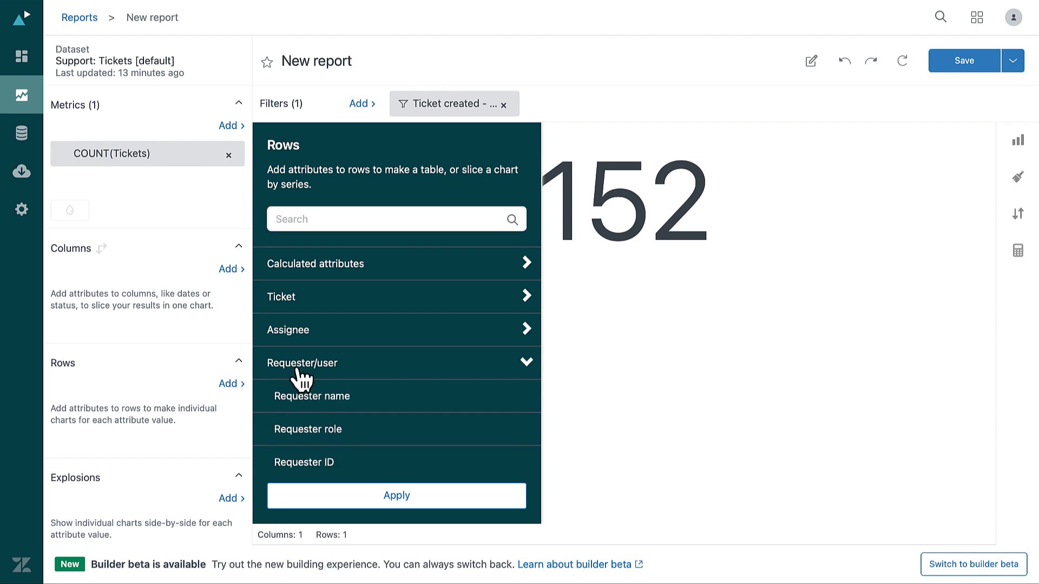
{"action": "left_click", "coordinate": [312, 396]}
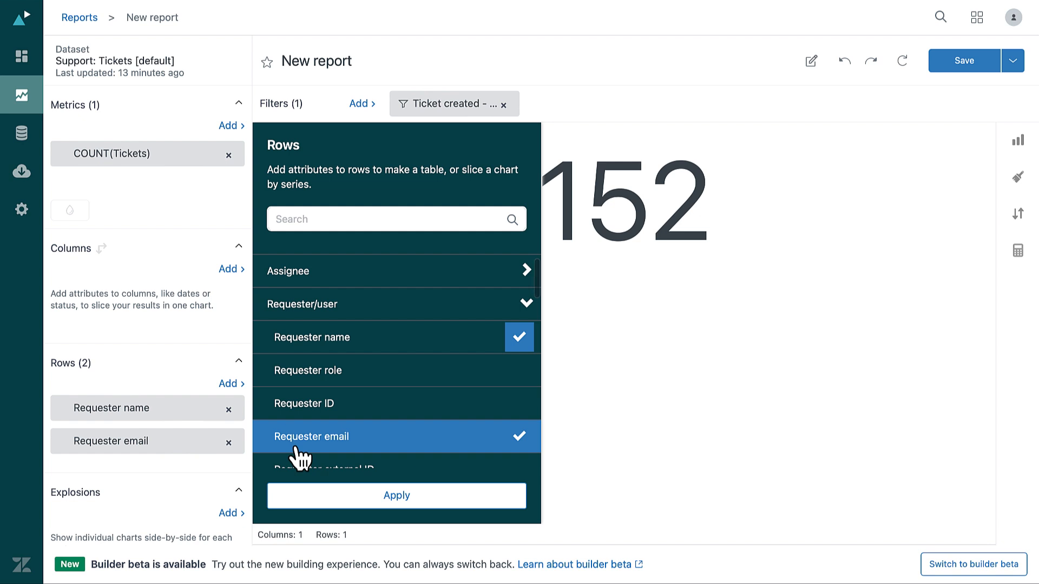
{"action": "left_click", "coordinate": [396, 495]}
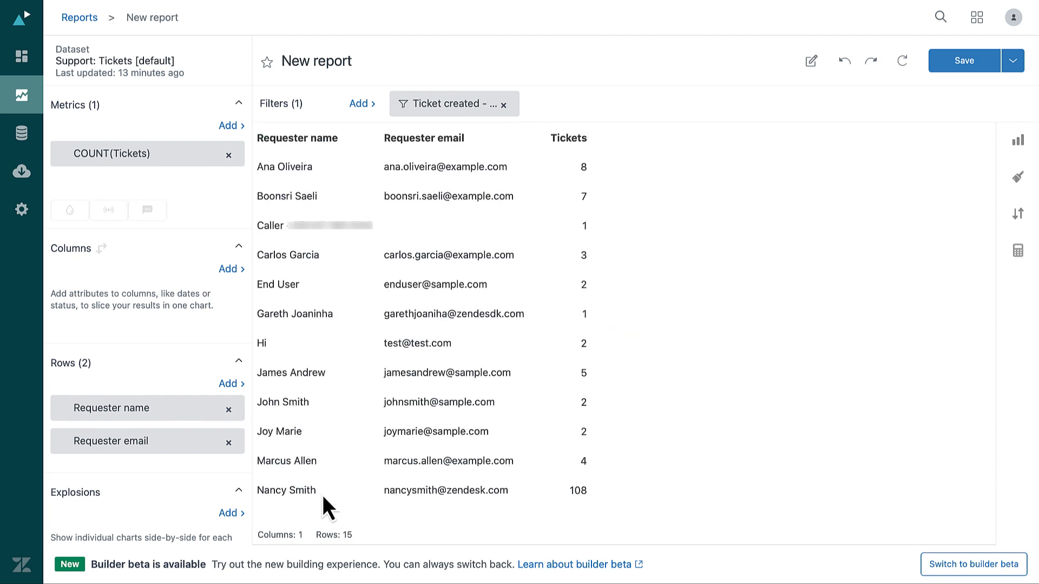
{"action": "left_click", "coordinate": [425, 137]}
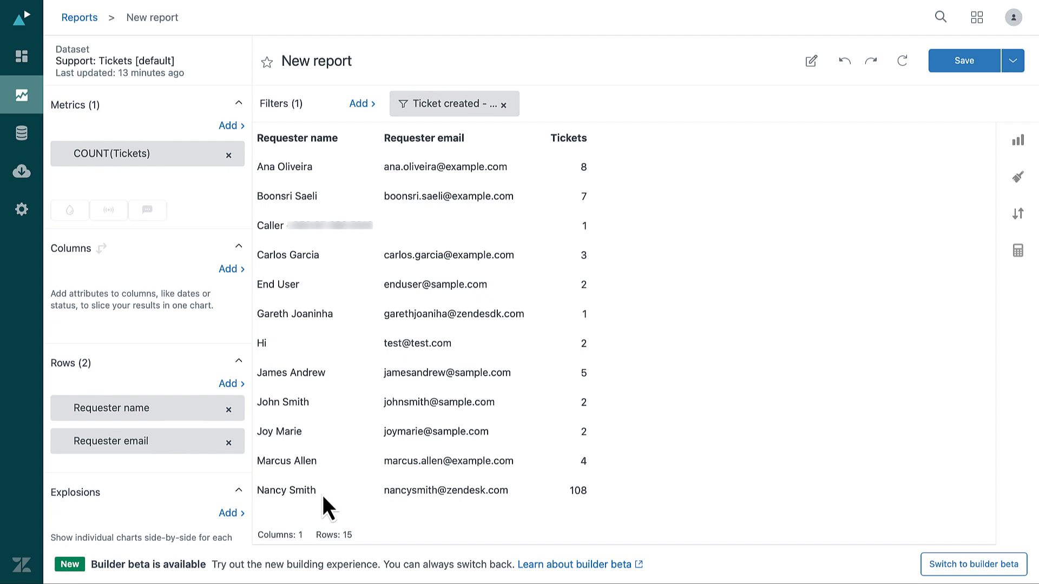
{"action": "mouse_move", "coordinate": [230, 383]}
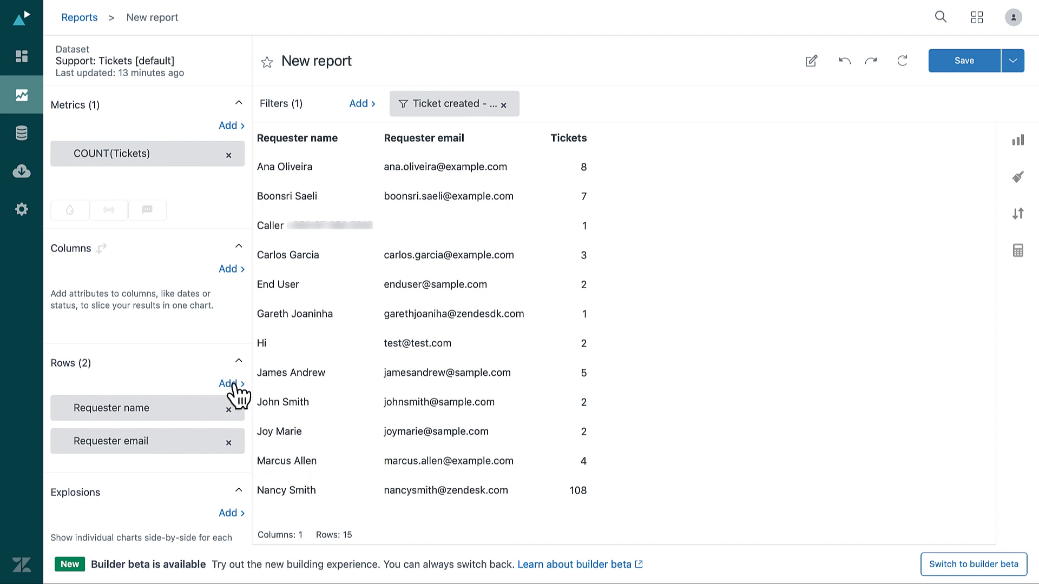
Add Ticket created - Month as a further row under each requester
{"action": "left_click", "coordinate": [229, 383]}
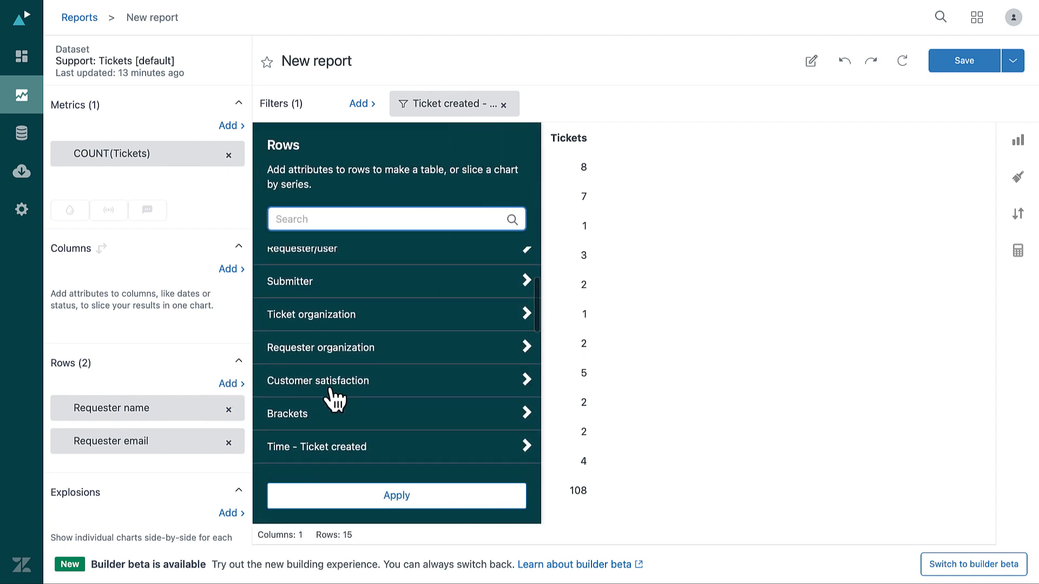
{"action": "left_click", "coordinate": [317, 447]}
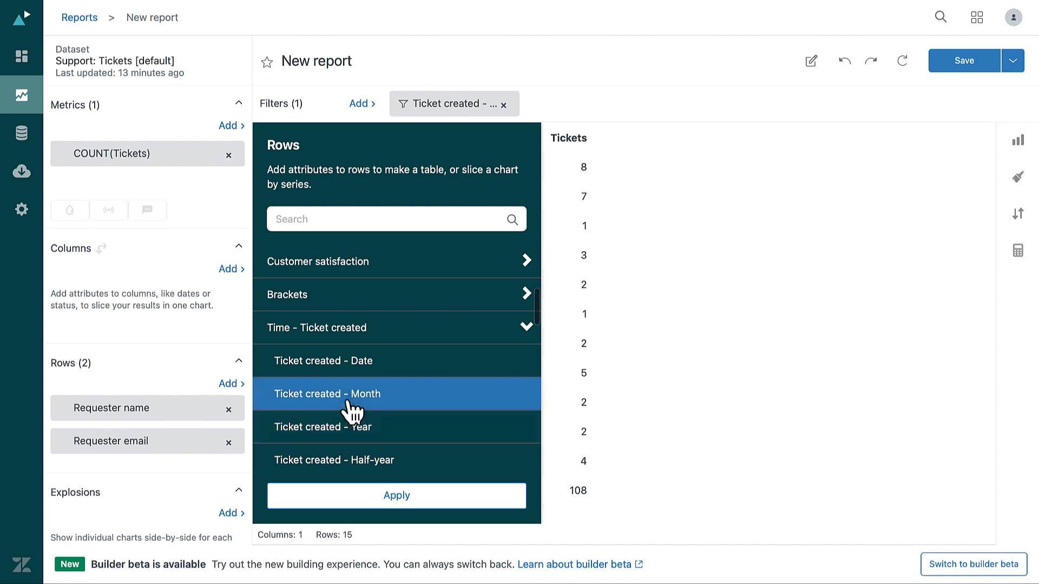
{"action": "left_click", "coordinate": [327, 394]}
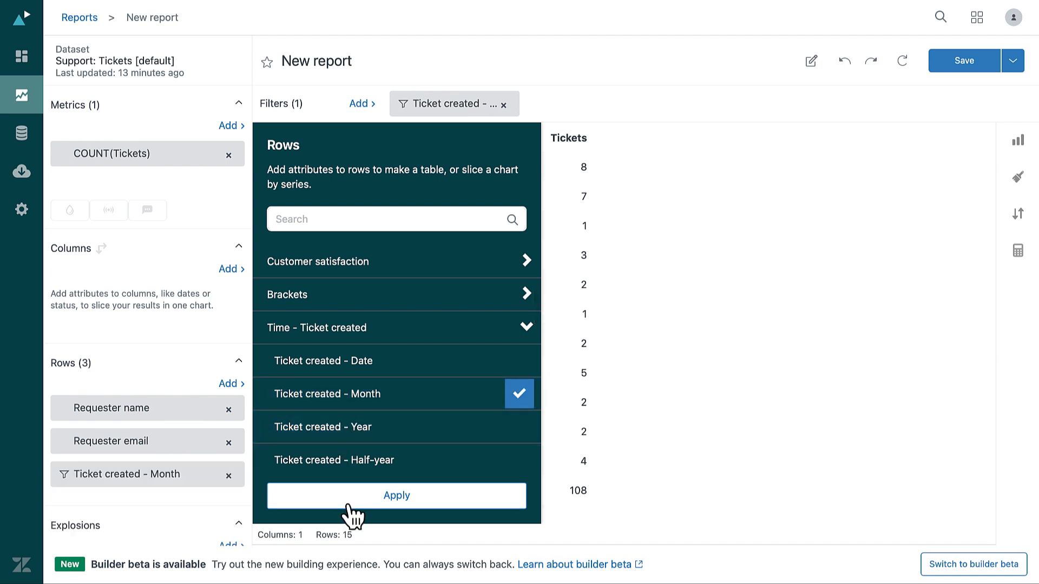
{"action": "left_click", "coordinate": [397, 496]}
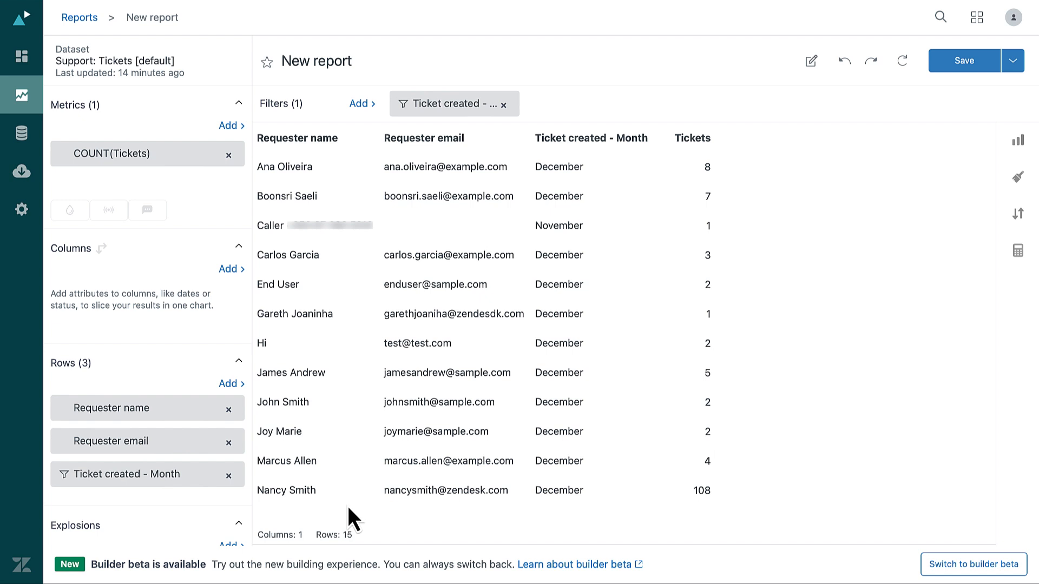
{"action": "mouse_move", "coordinate": [358, 317]}
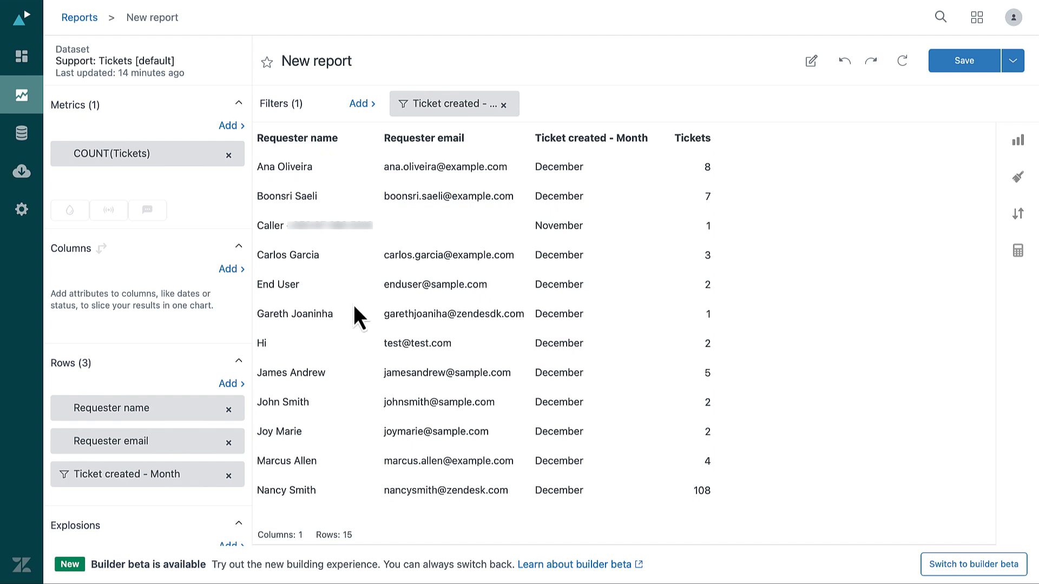
Filter the report by Requester role set to End-user only
{"action": "left_click", "coordinate": [360, 104]}
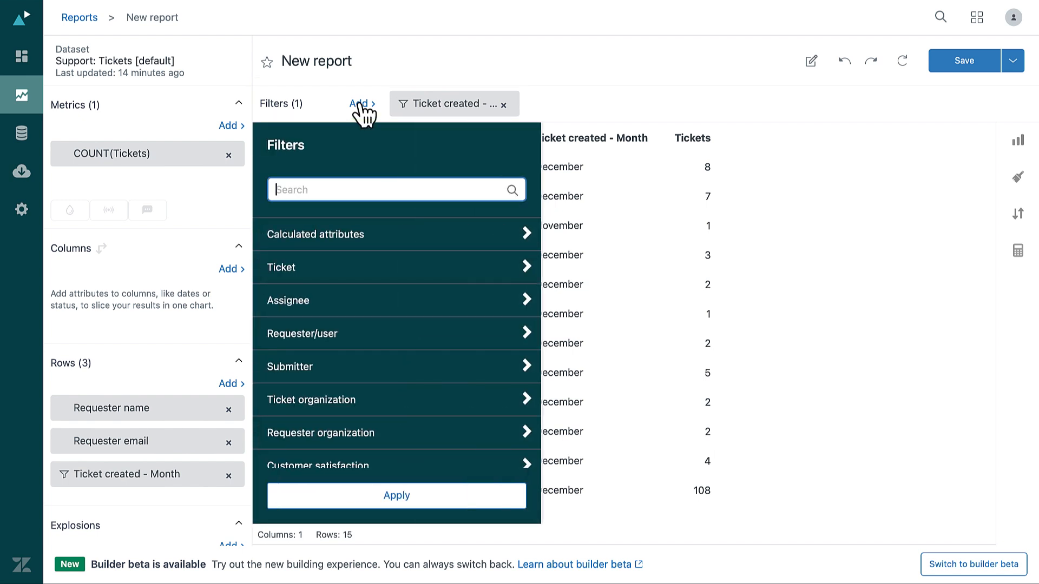
{"action": "mouse_move", "coordinate": [358, 329]}
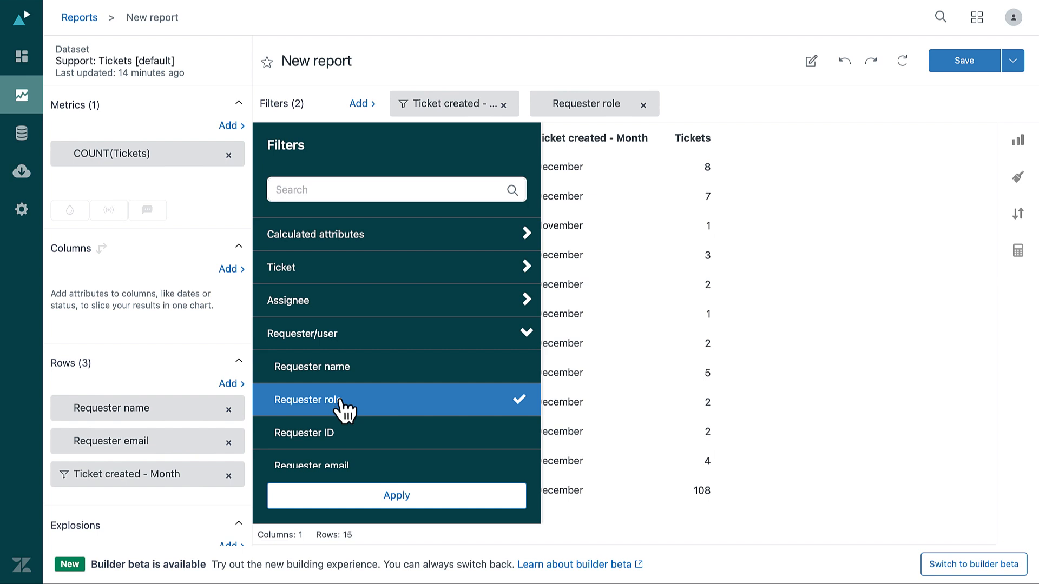
{"action": "left_click", "coordinate": [396, 496]}
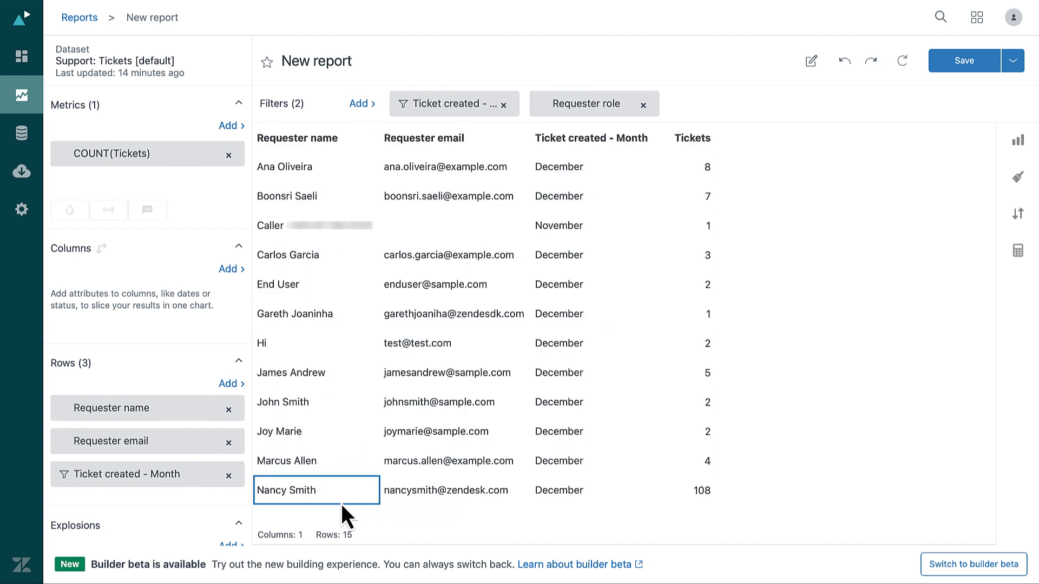
{"action": "left_click", "coordinate": [586, 104]}
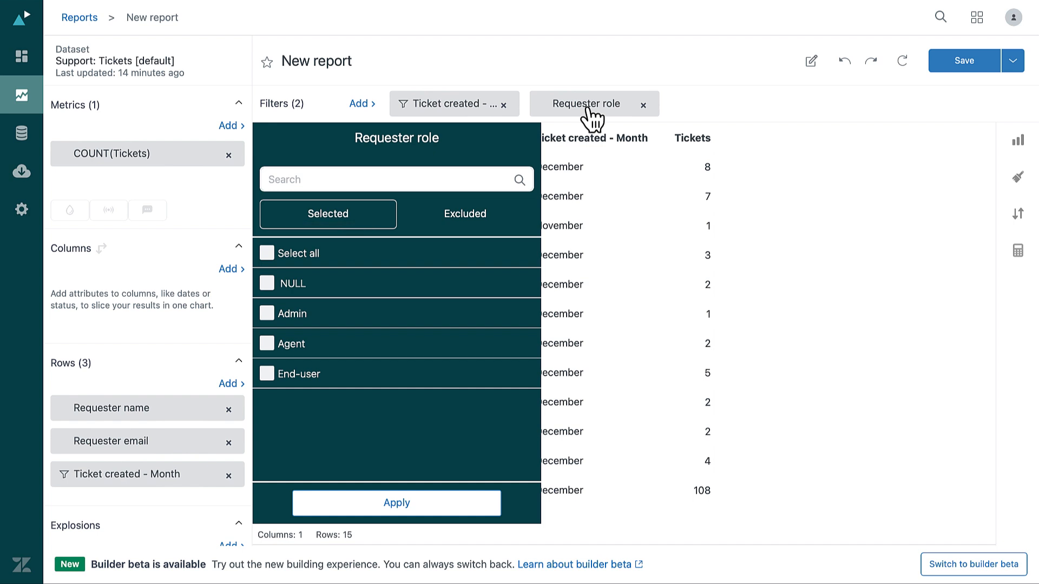
{"action": "mouse_move", "coordinate": [397, 374]}
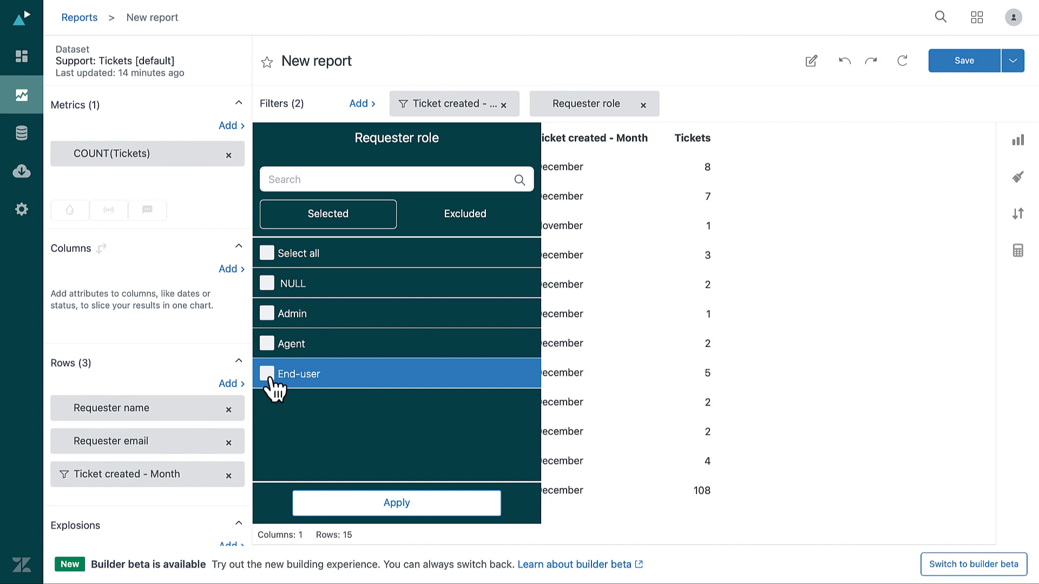
{"action": "left_click", "coordinate": [267, 373]}
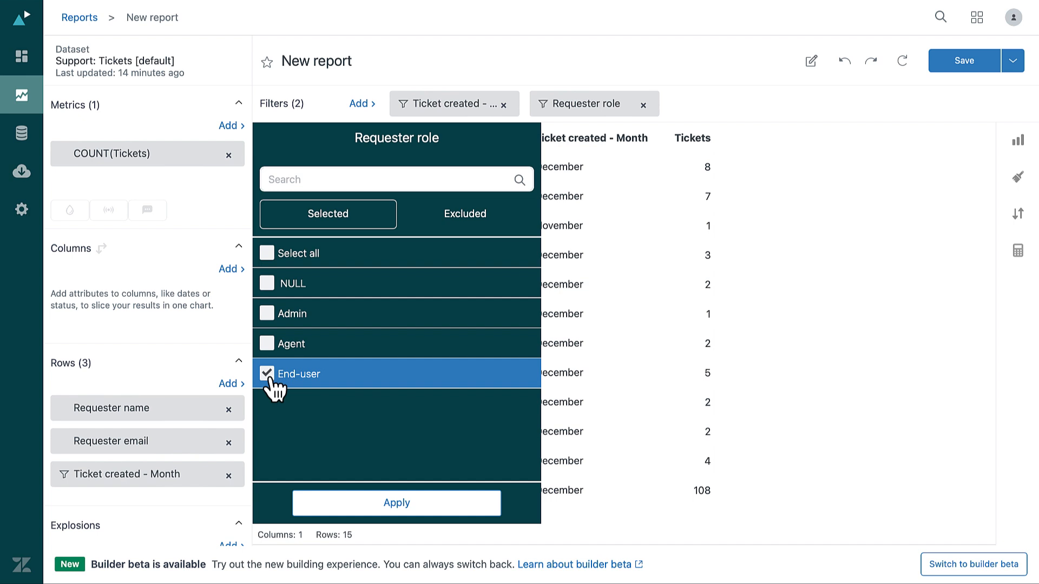
{"action": "left_click", "coordinate": [396, 502]}
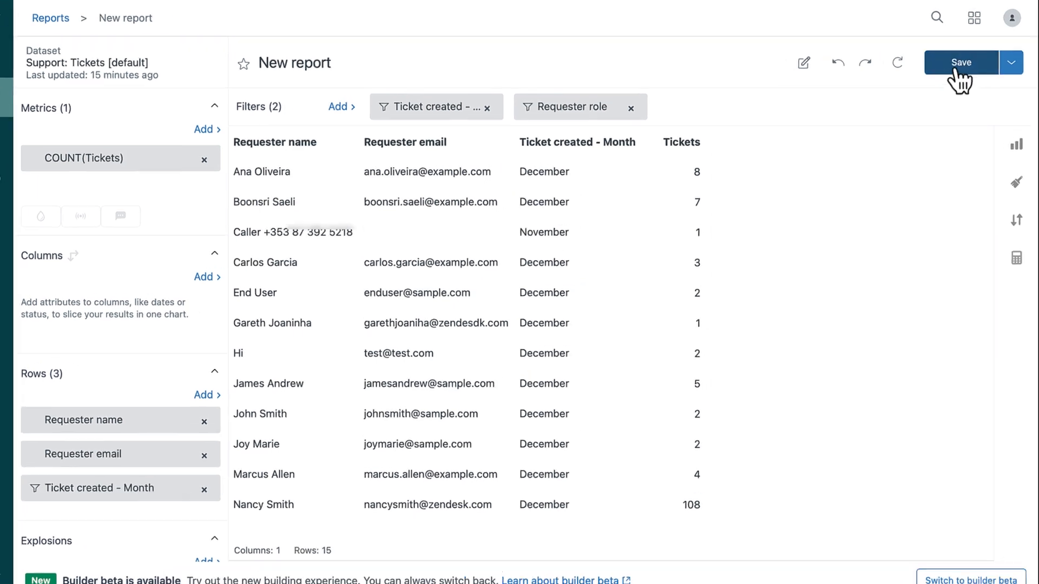
Save the finished report so it can be added to a dashboard
{"action": "left_click", "coordinate": [960, 62]}
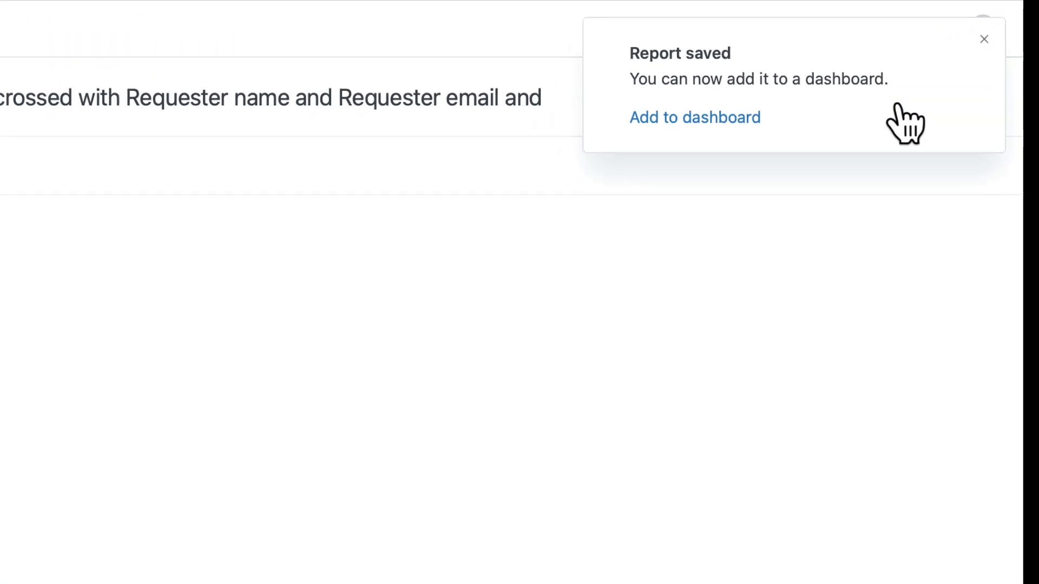